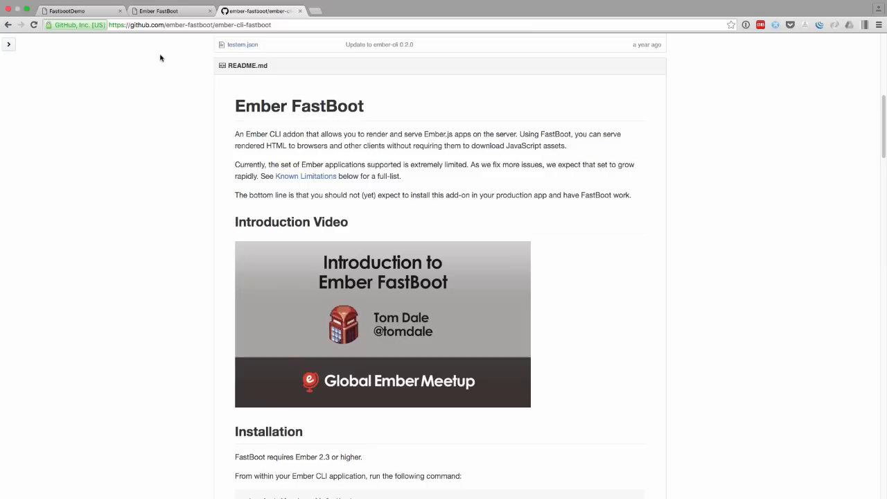
Review the application route, the application template and the artist-list component template.
click(67, 11)
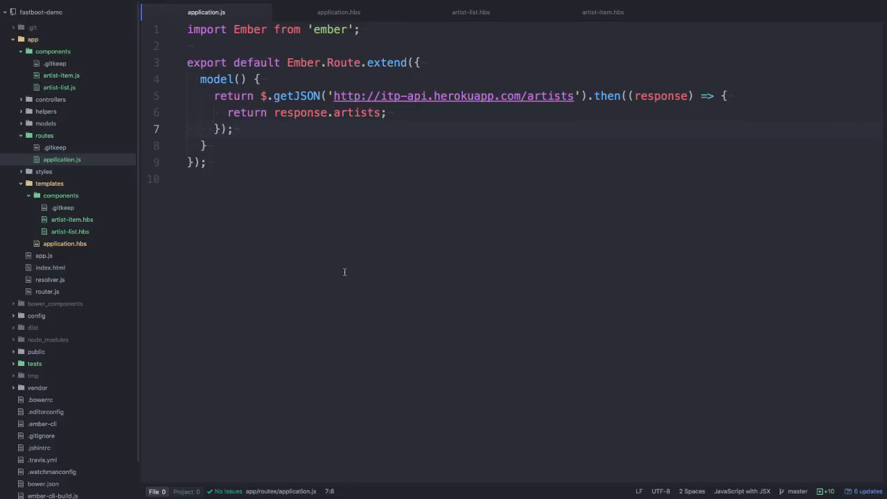
click(234, 129)
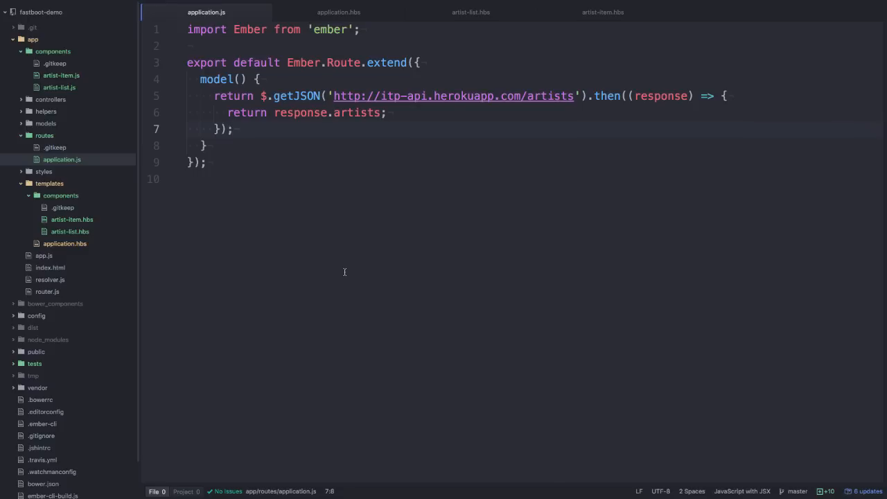
click(338, 11)
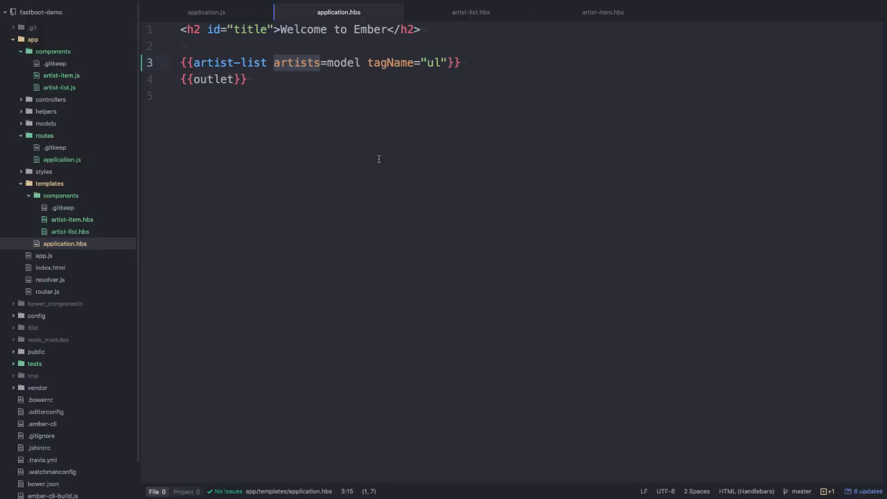
mouse_move(438, 62)
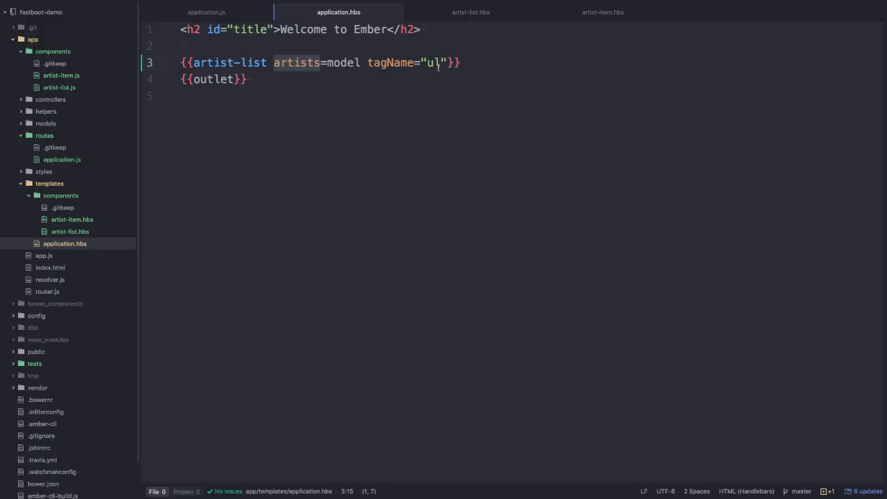
click(471, 11)
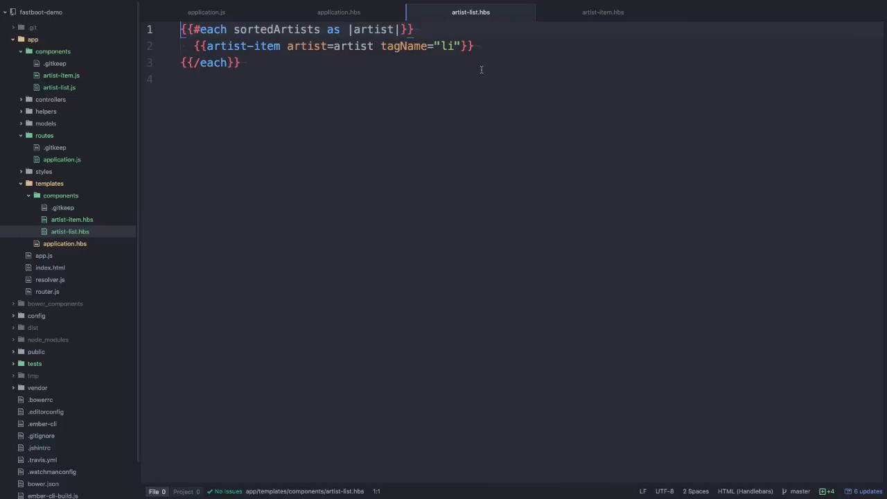
mouse_move(82, 128)
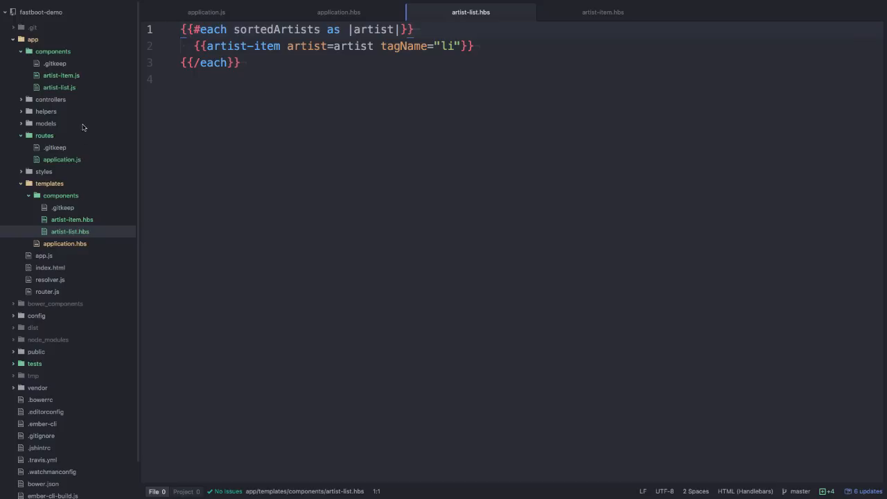
Review the artist-list component JavaScript, then end on the artist-item template showing each artist's name.
click(60, 86)
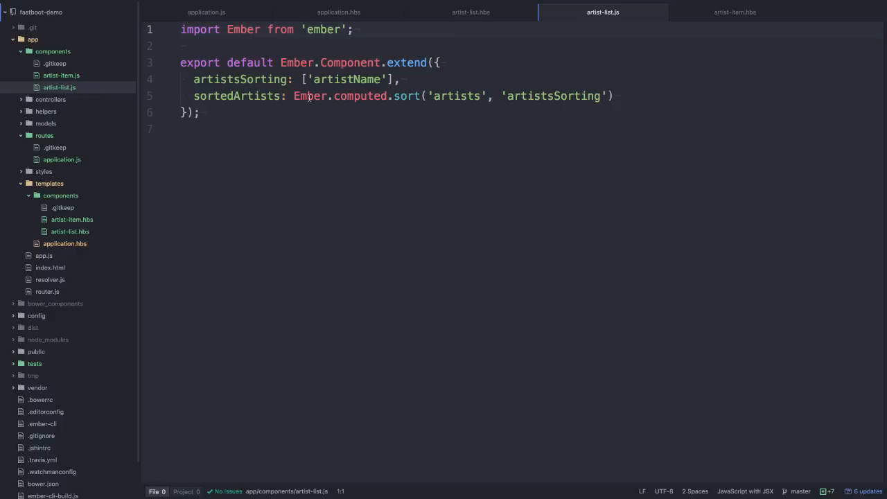
click(471, 11)
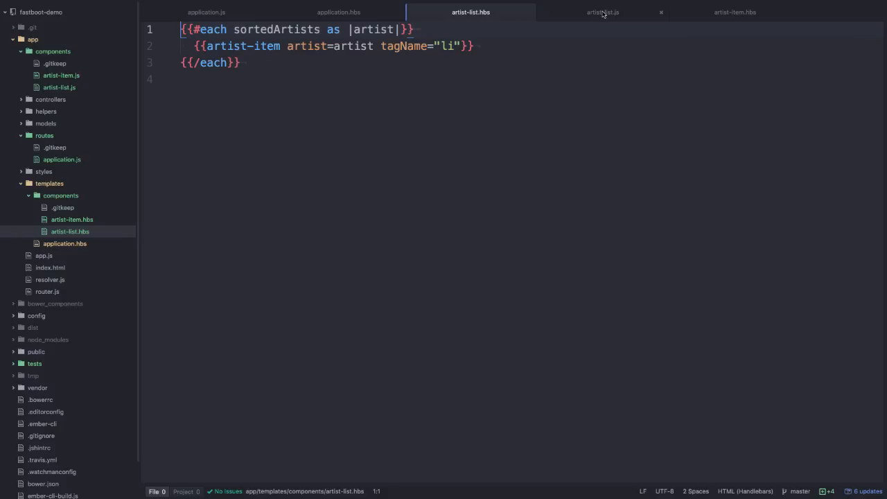
mouse_move(734, 11)
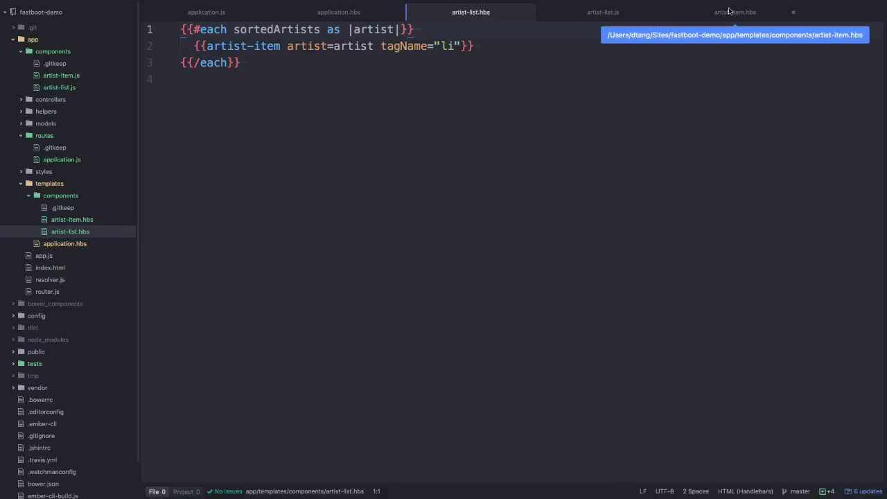
click(734, 11)
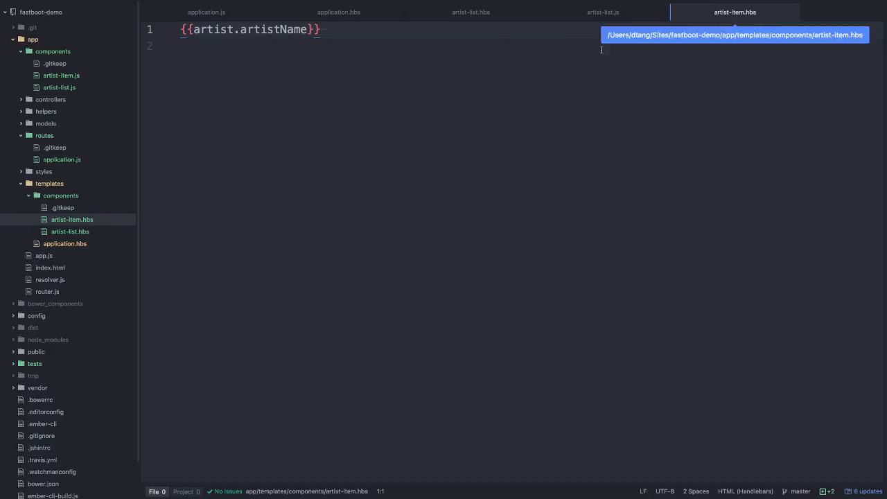
mouse_move(533, 84)
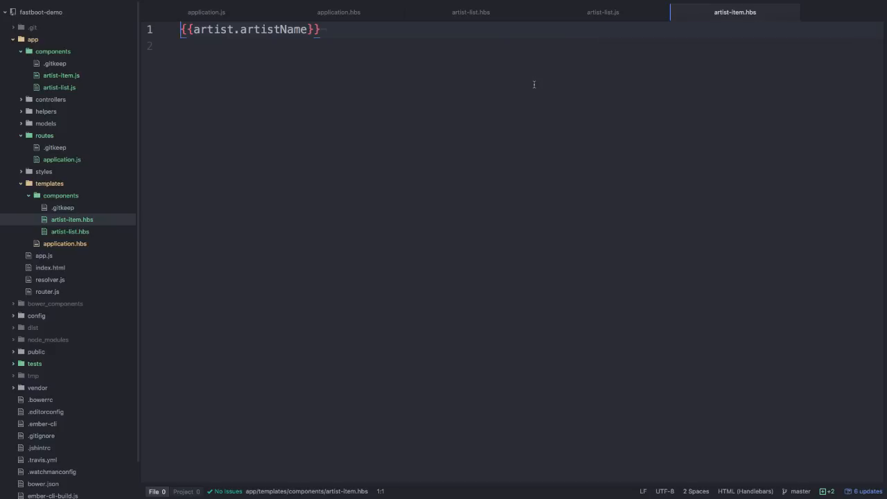
mouse_move(553, 80)
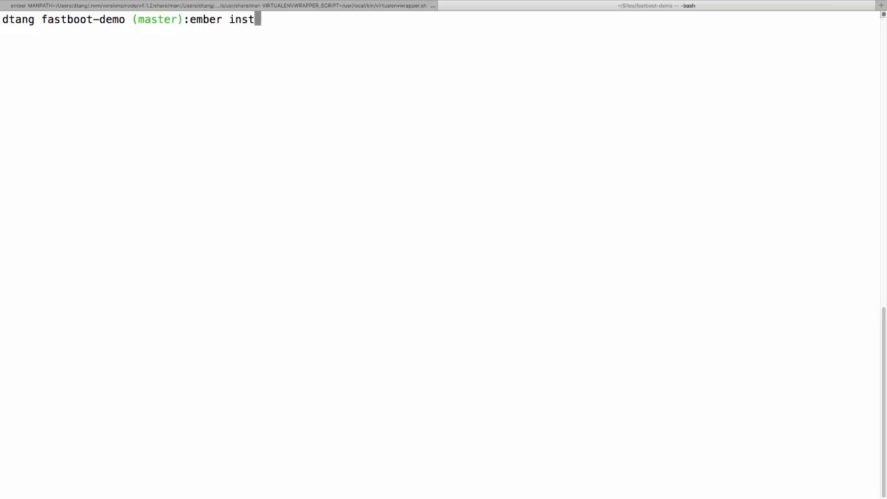
Install ember-cli-fastboot, then run `ember fastboot` to serve the app on port 3000.
text(all ember-cli-f)
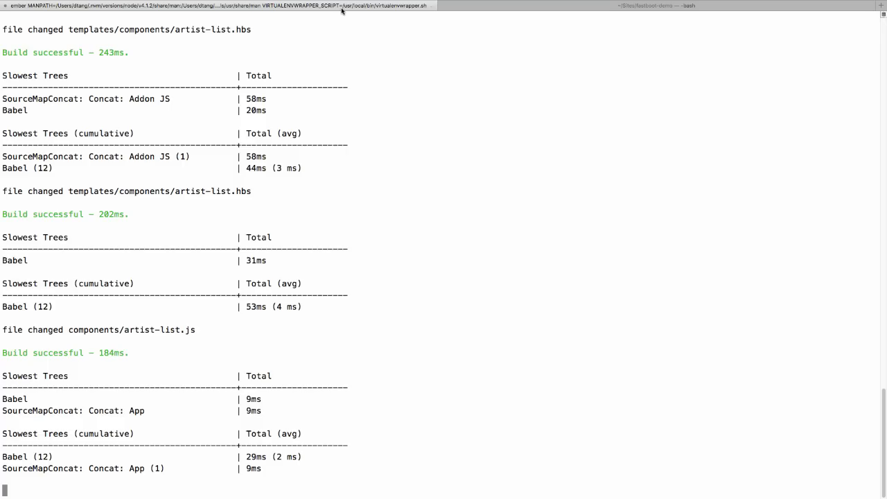
key(ctrl+c)
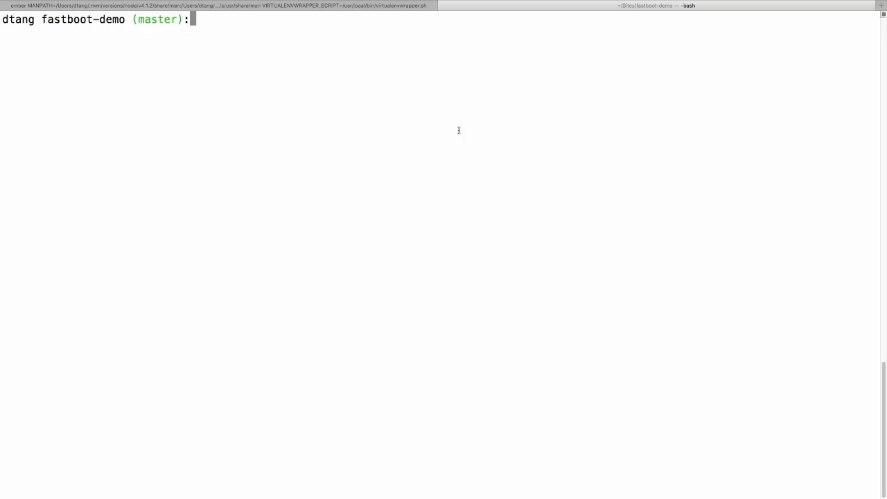
text(ember f)
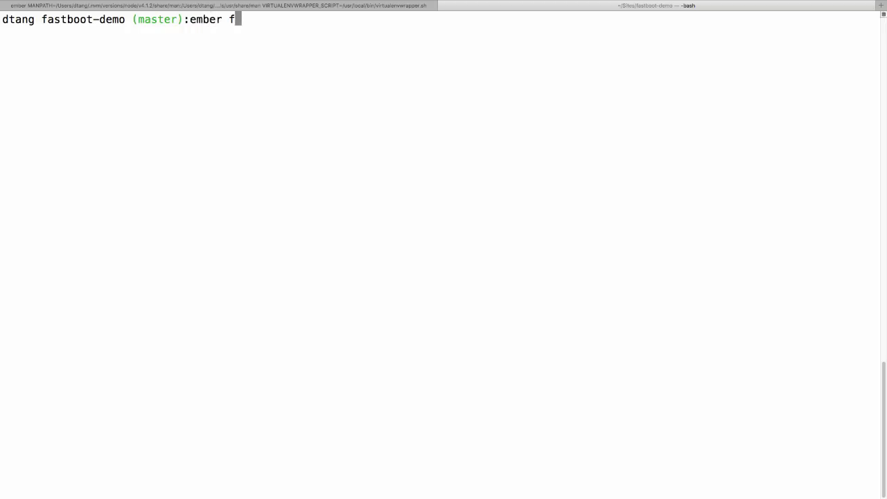
text(astboot)
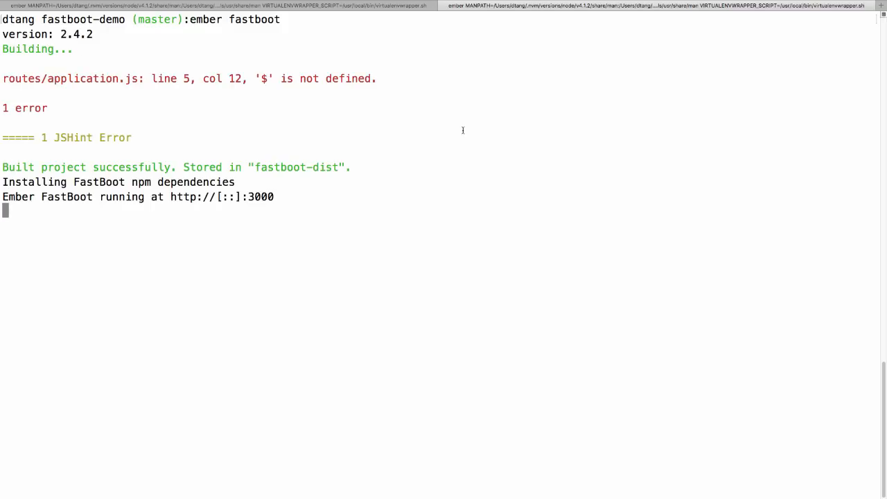
mouse_move(159, 204)
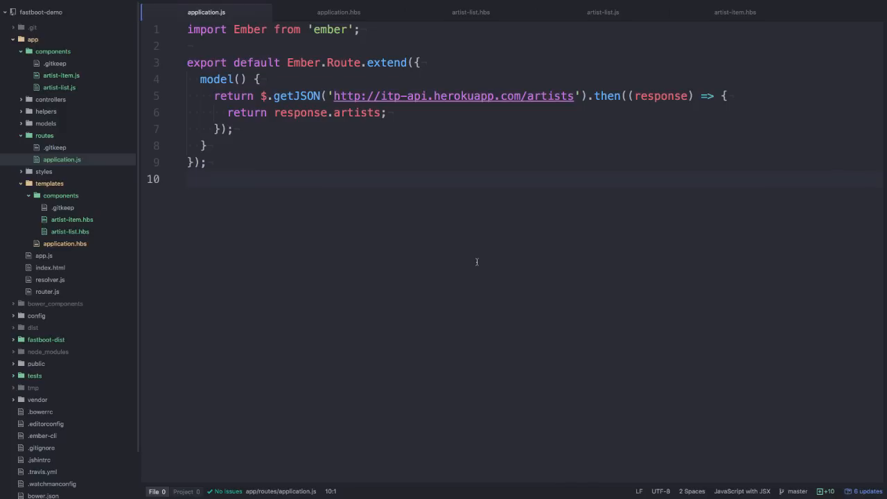
click(187, 179)
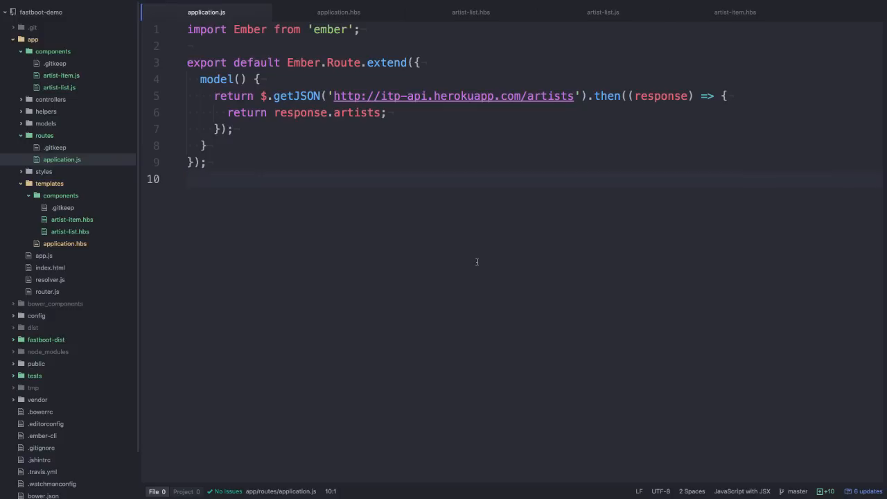
click(187, 179)
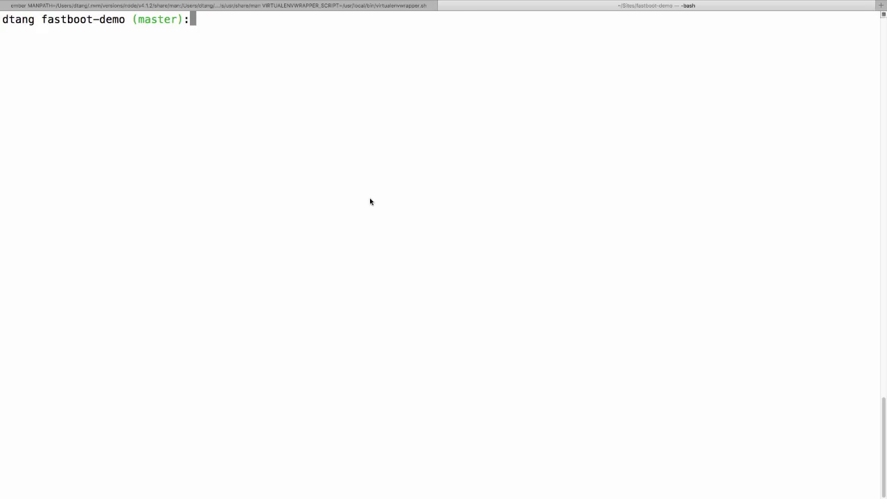
Run `ember install ember-network` in the fastboot-demo project.
text(ember install em)
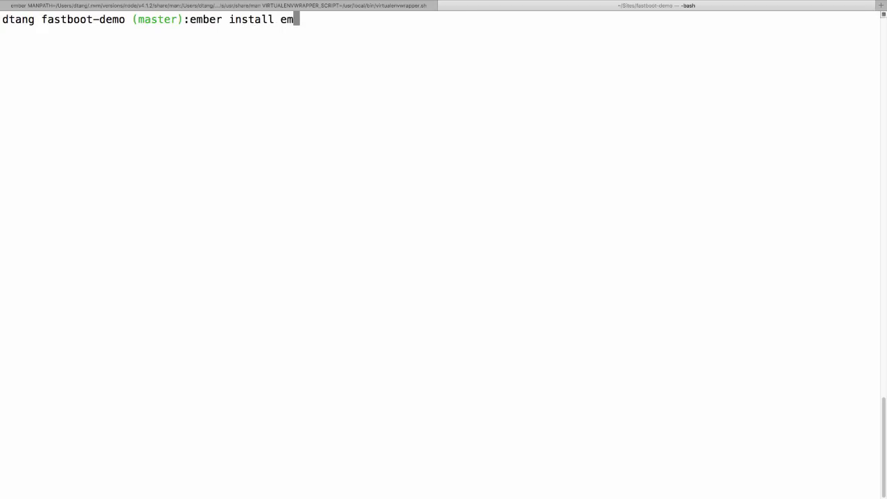
text(ber-network)
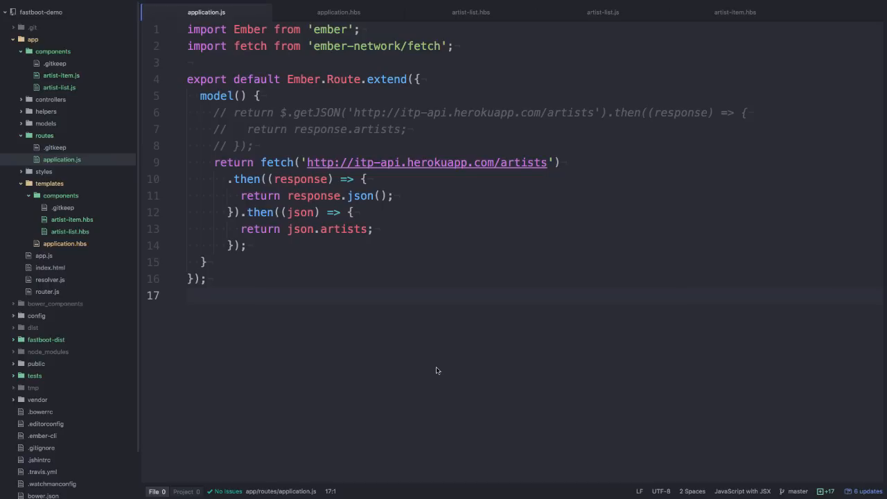
mouse_move(416, 202)
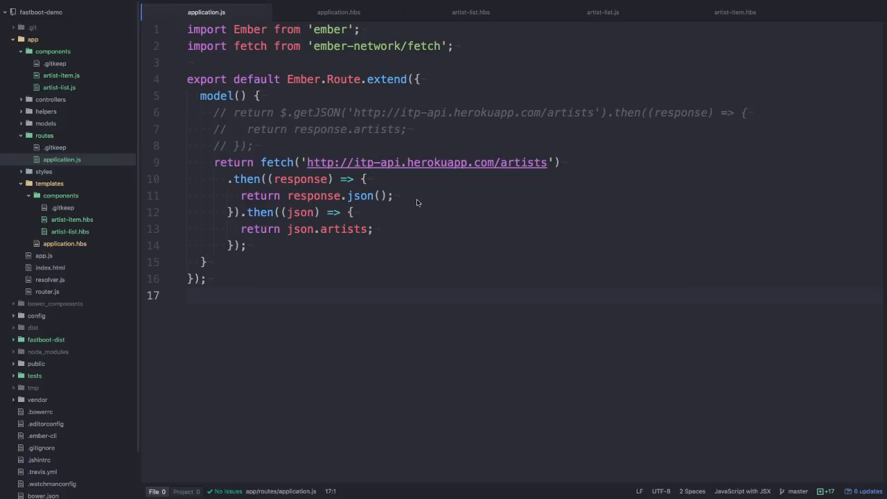
mouse_move(426, 200)
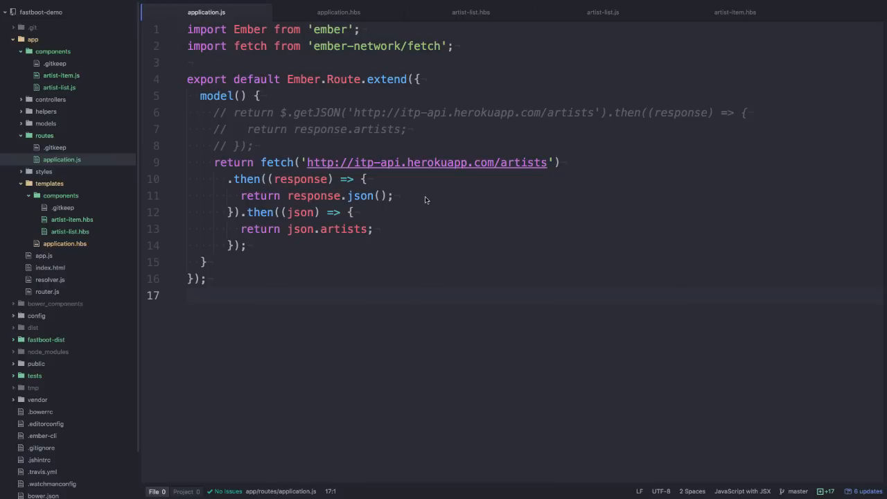
Add a `// Response` comment after the response.json() call in the application route.
click(429, 197)
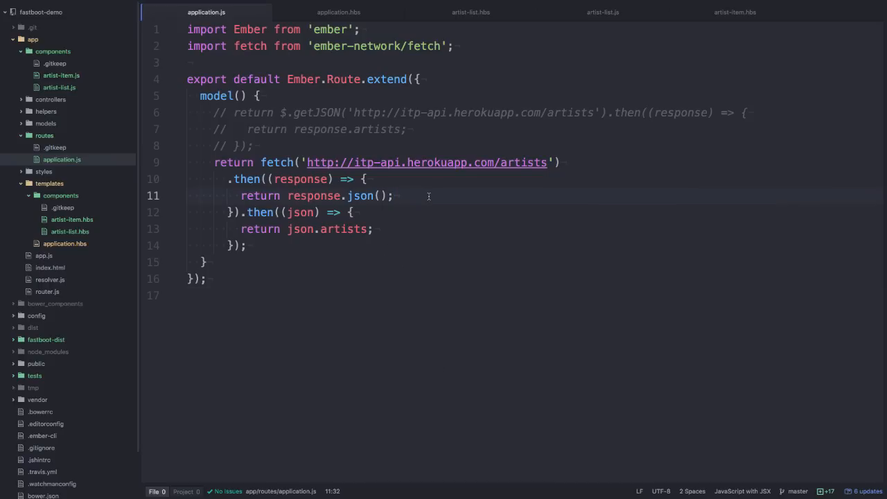
text(// Response)
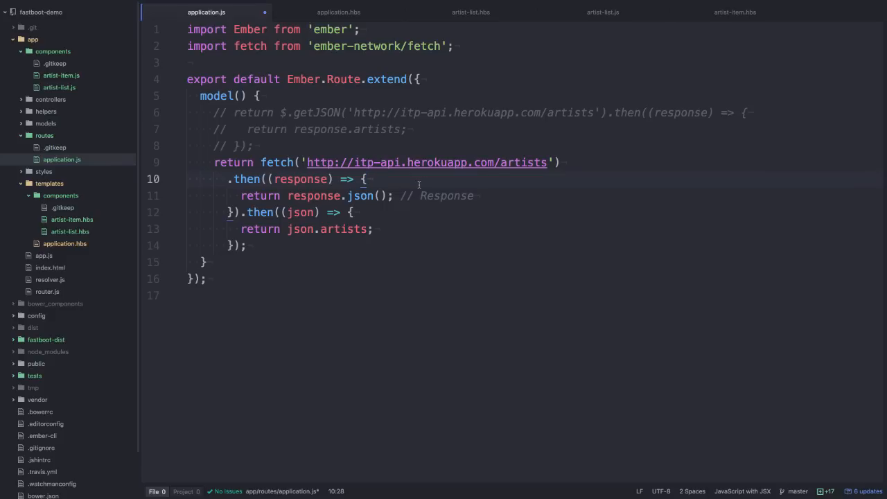
click(367, 179)
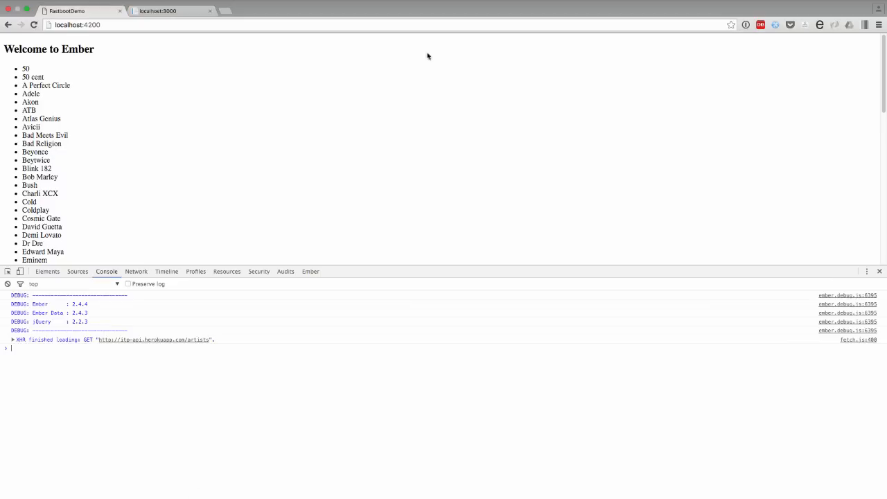
mouse_move(434, 141)
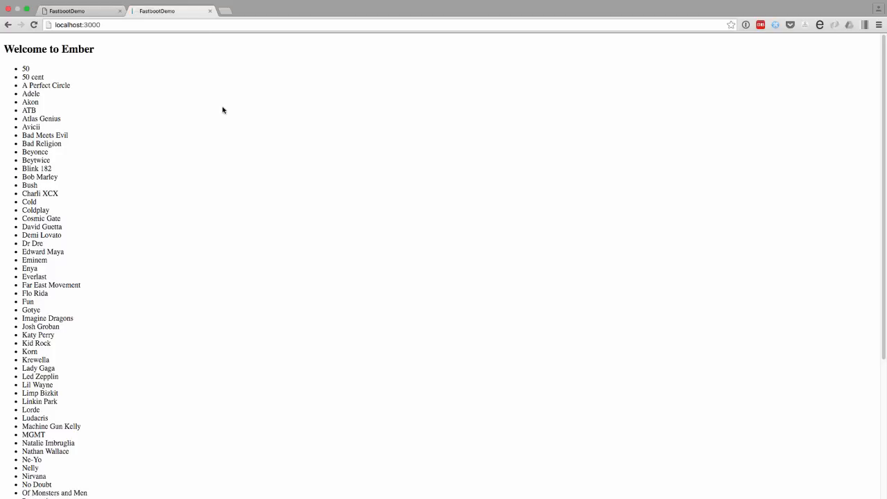
mouse_move(262, 210)
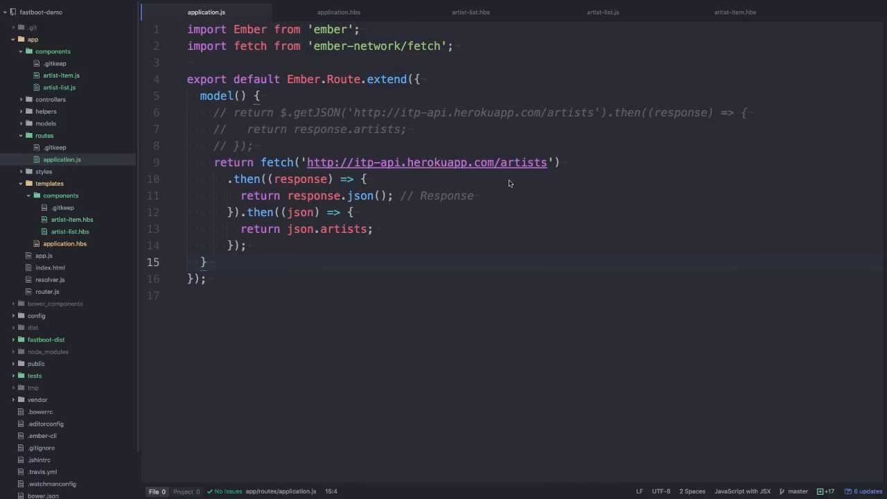
Add `return this.store.findAll('artist')` to the application route's model hook.
click(205, 262)
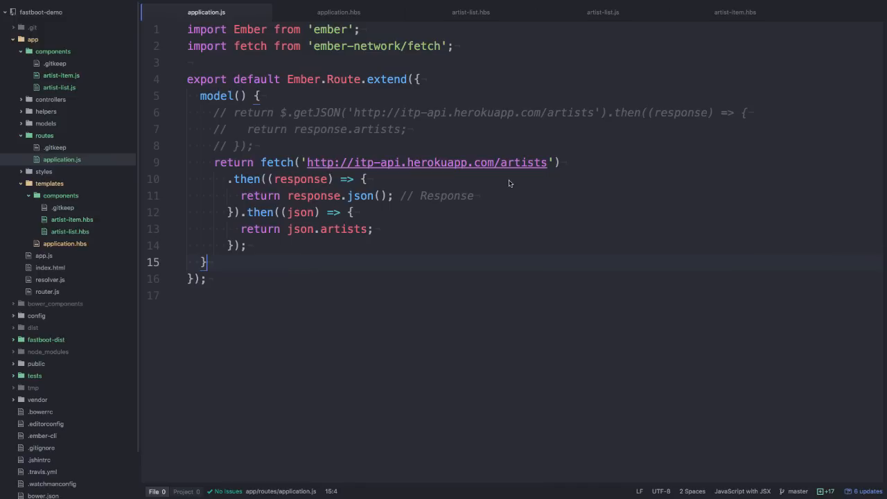
text(return this.sto)
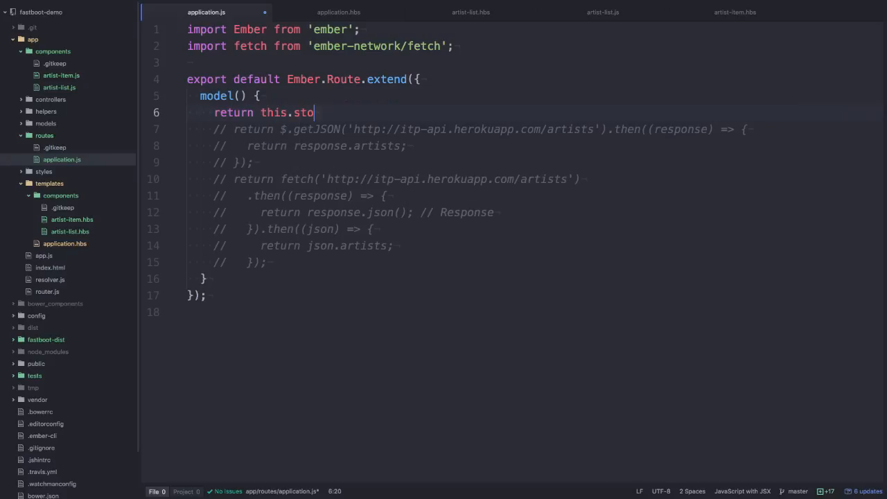
text(re.findAll(''))
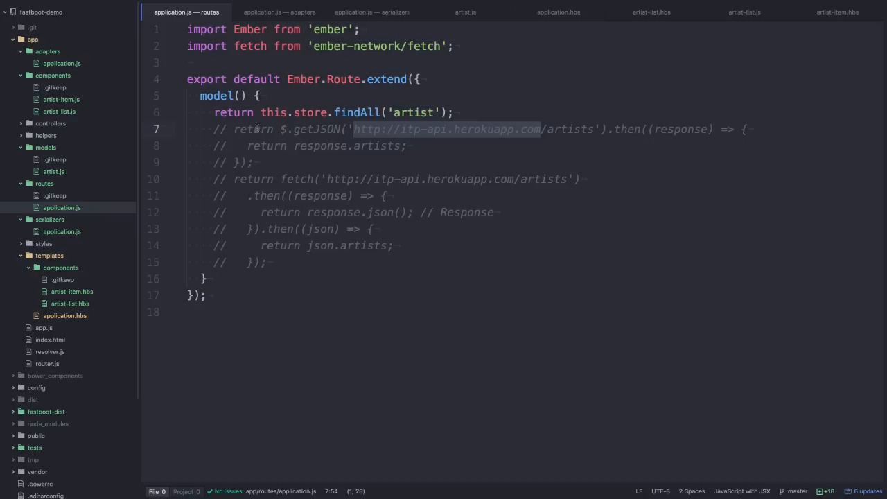
mouse_move(235, 111)
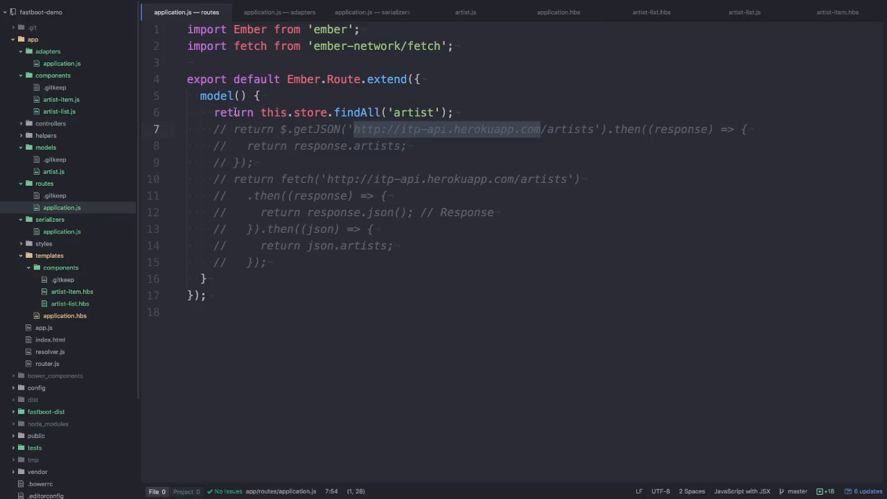
mouse_move(225, 129)
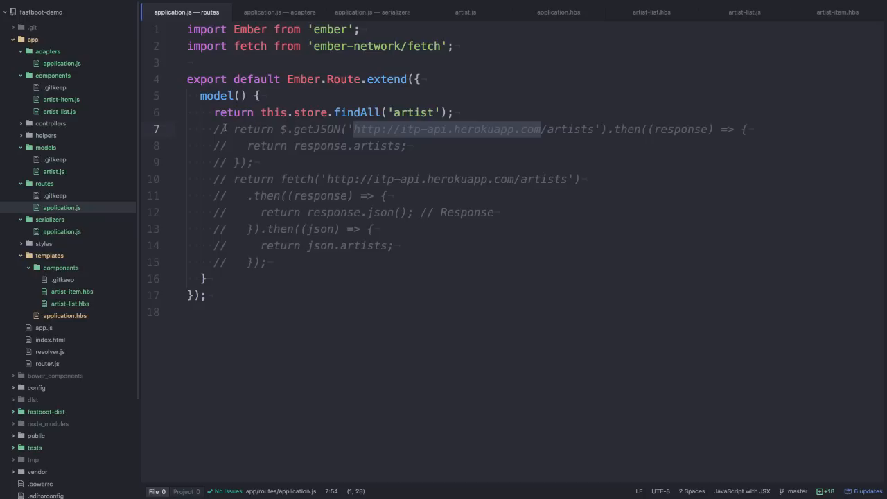
Bring up adapters/application.js with the Ember Data JSON API adapter.
click(279, 11)
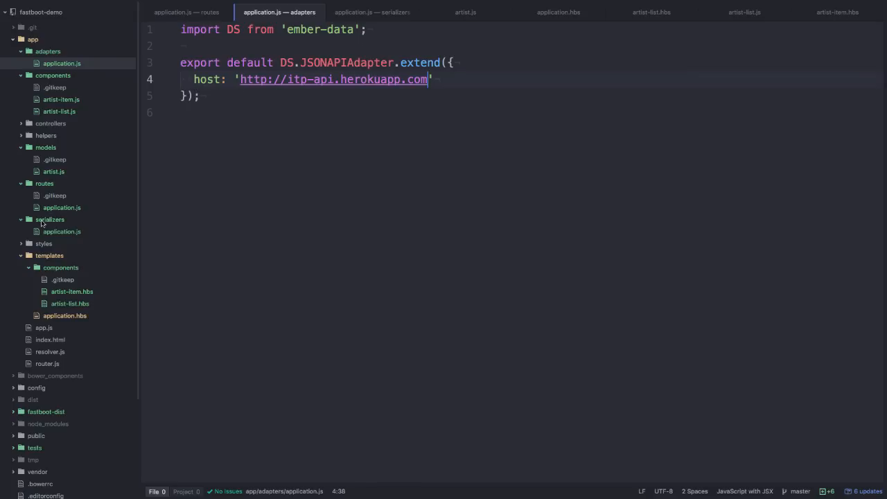
click(61, 232)
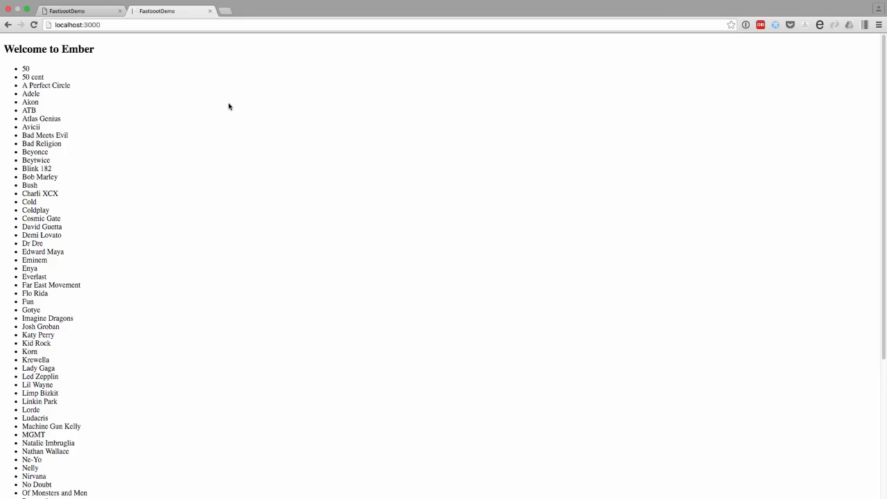
View the page source of localhost:3000 showing the server-rendered artist list items.
right_click(230, 105)
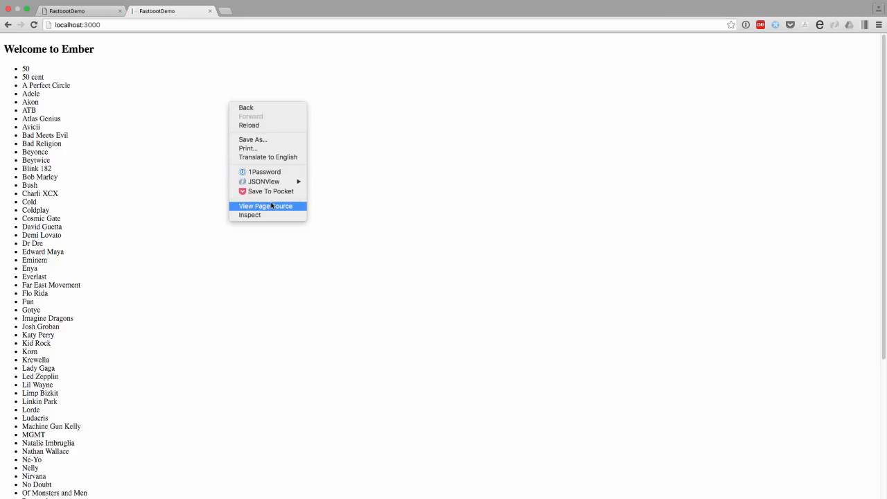
click(266, 205)
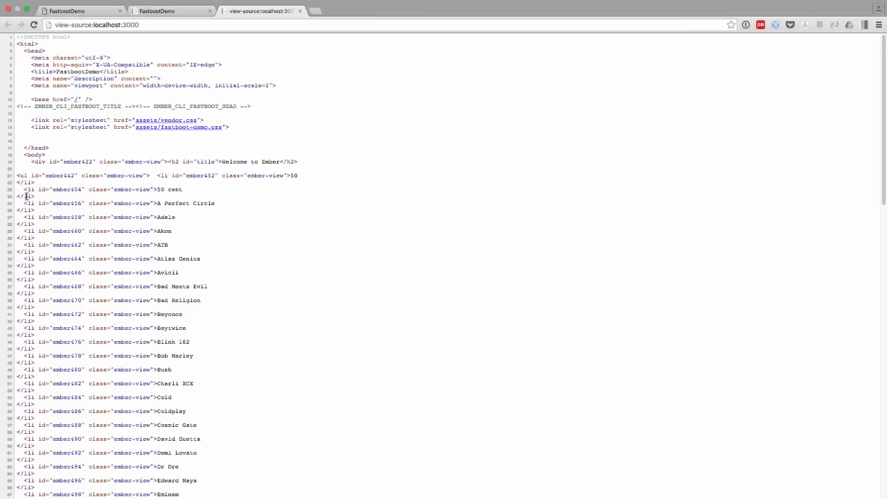
mouse_move(44, 196)
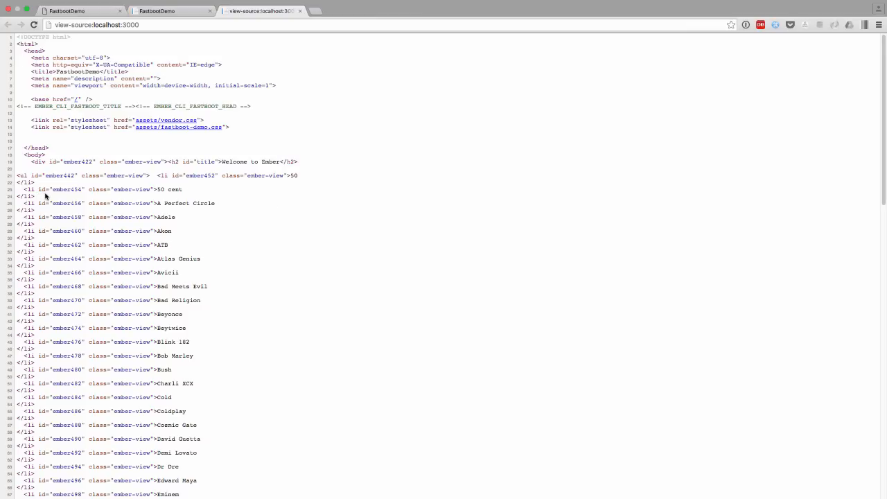